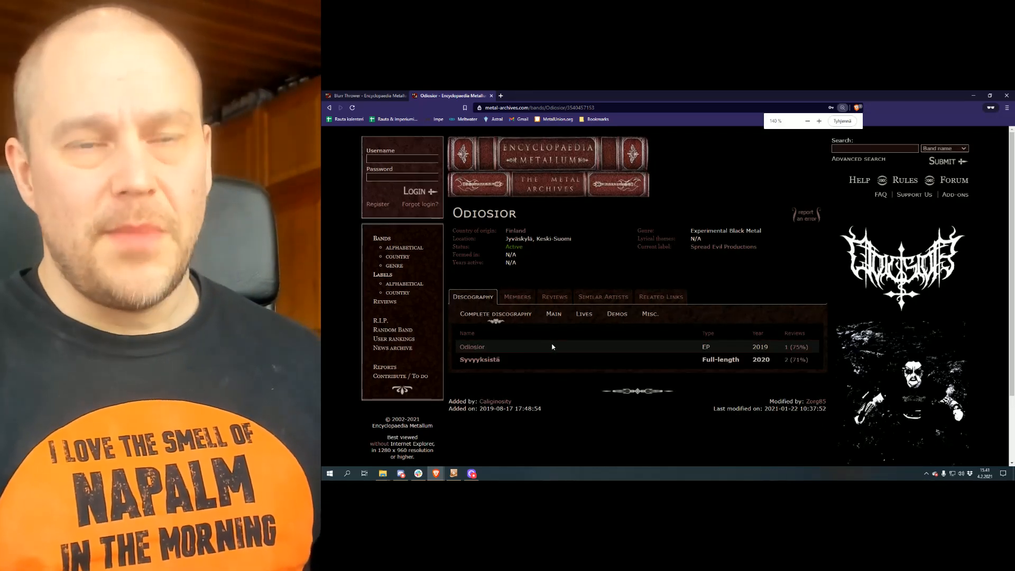
click(516, 297)
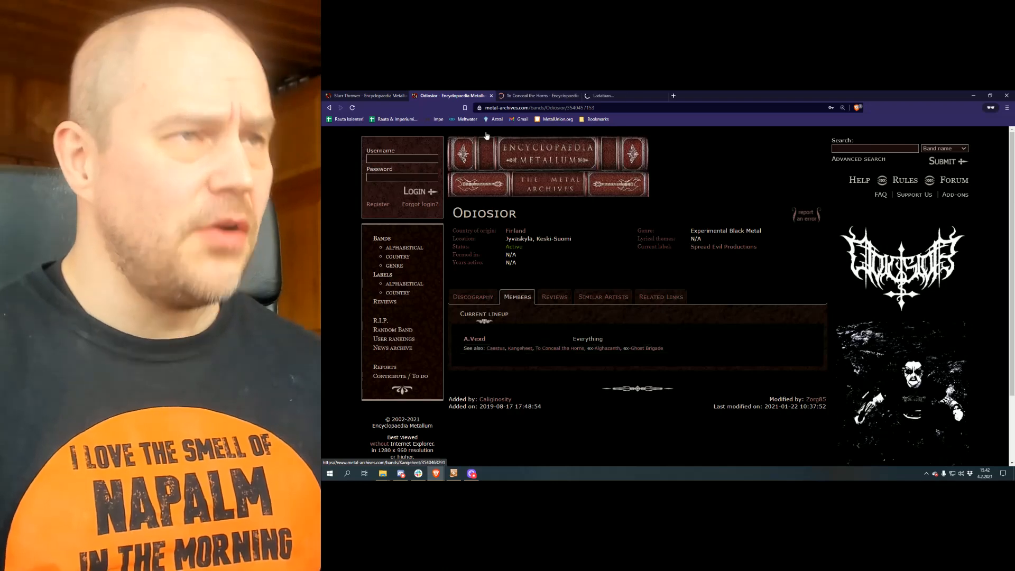
Step: View the To Conceal the Horns and Kangeheet pages, then return to Odiosior's discography
click(540, 96)
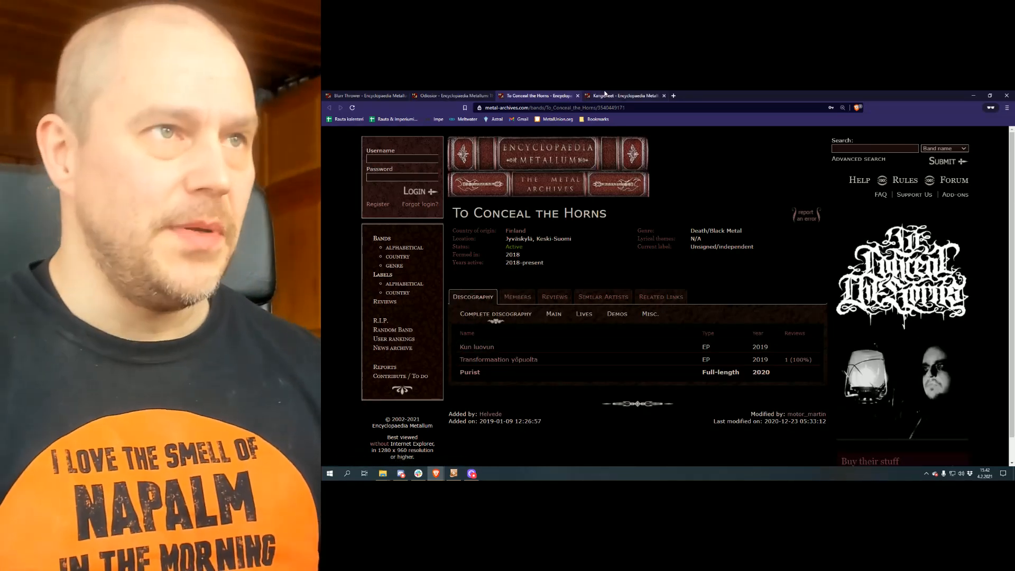
click(623, 95)
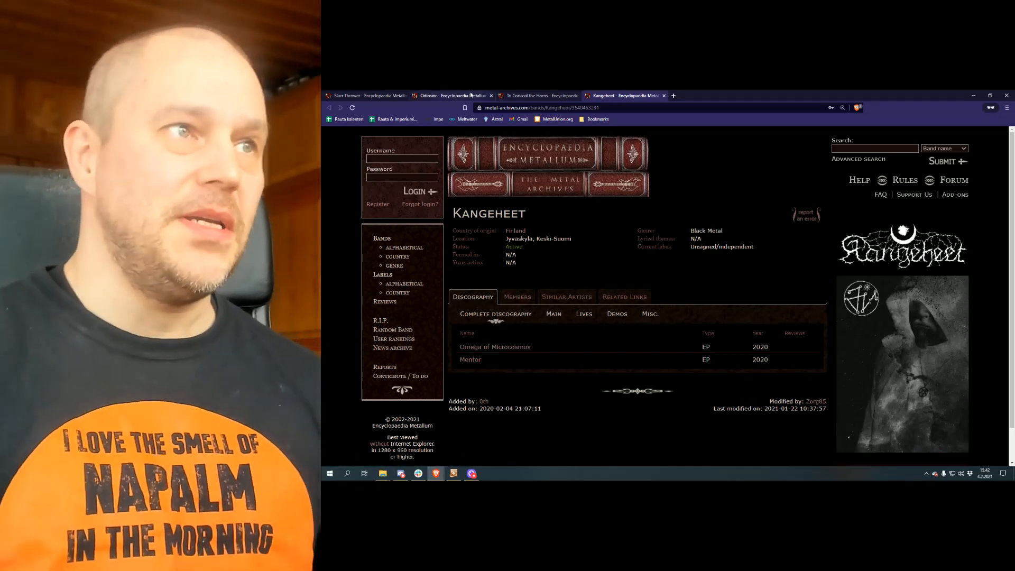
click(451, 95)
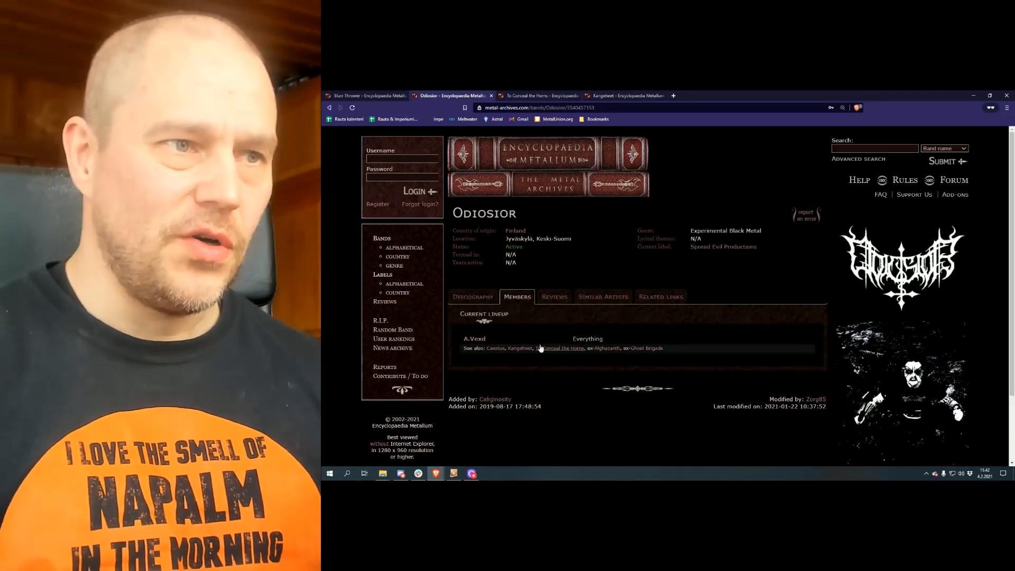
click(473, 297)
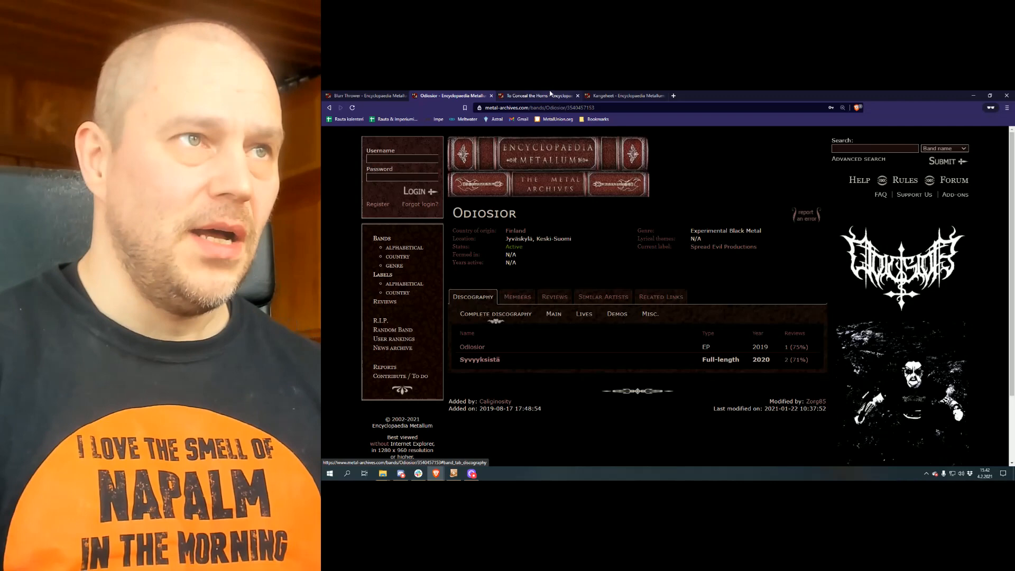
Step: Close the To Conceal the Horns and Kangeheet band pages
click(577, 95)
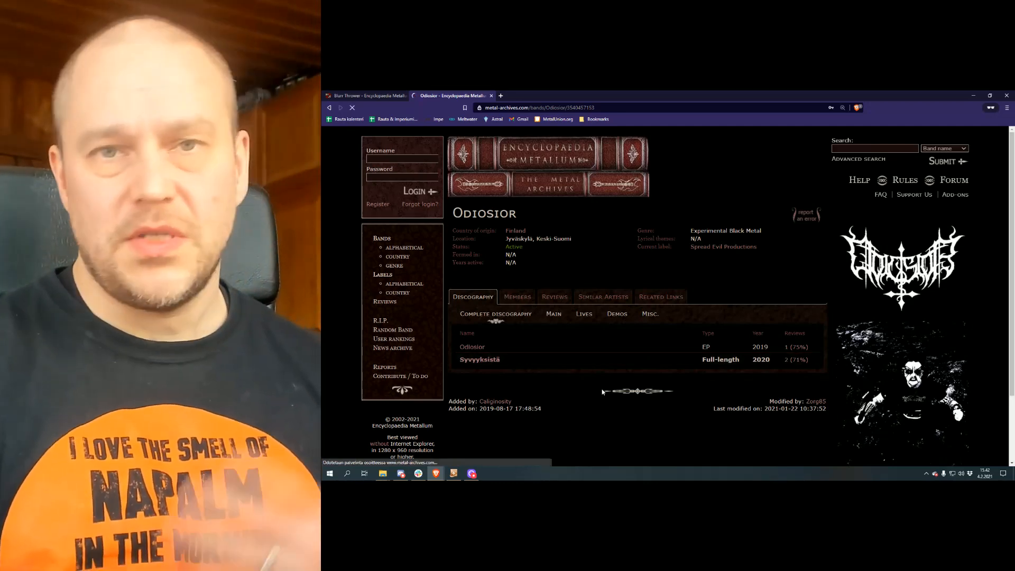
Step: Open the Syvyyksistä album from Odiosior's discography to see its tracklist
click(480, 359)
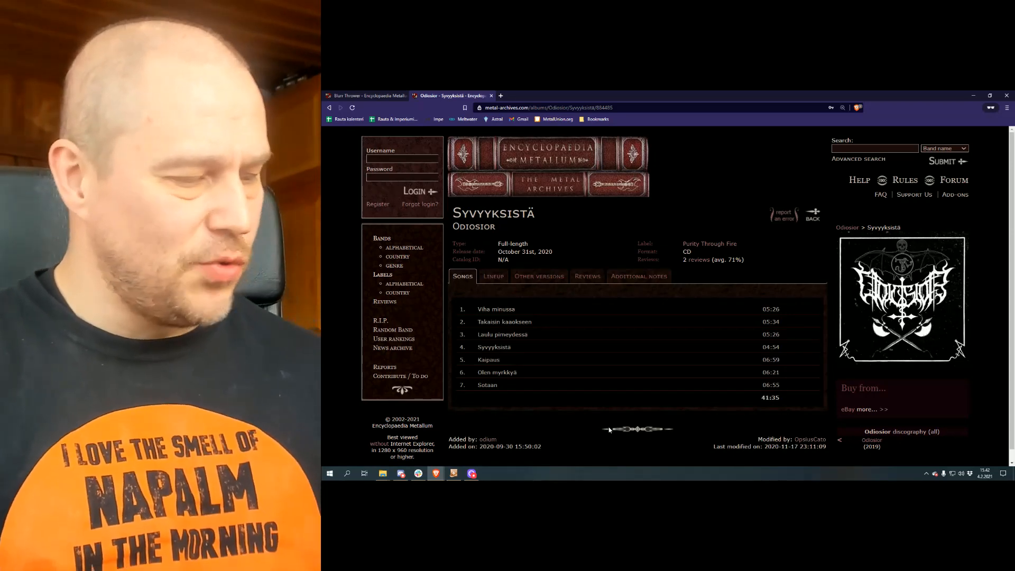
mouse_move(570, 430)
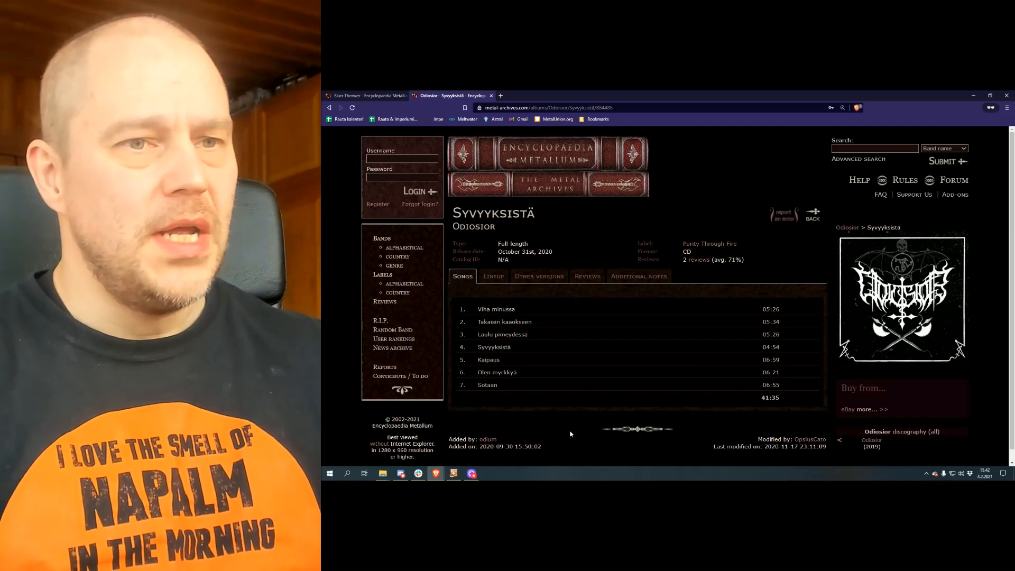
mouse_move(548, 415)
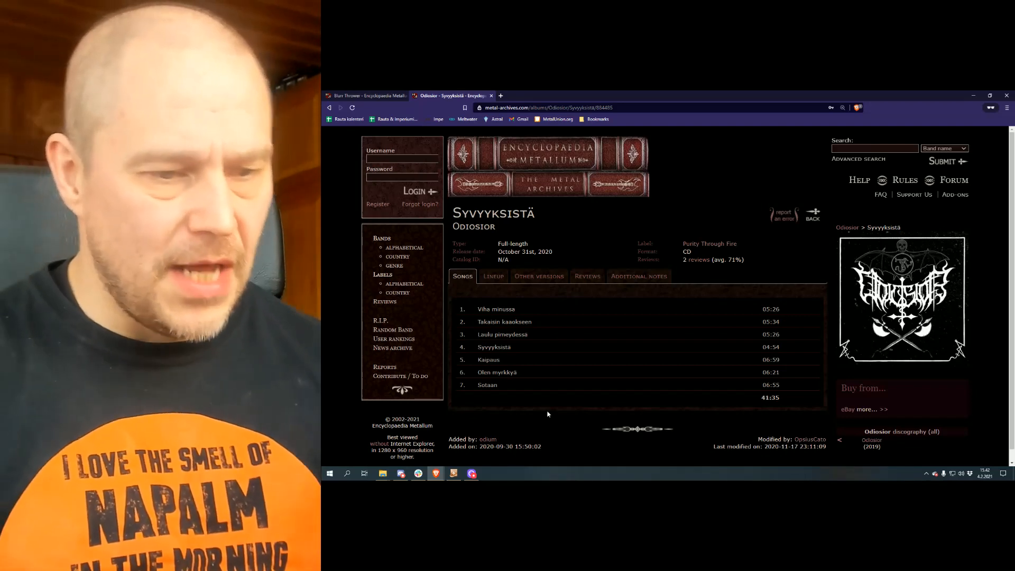